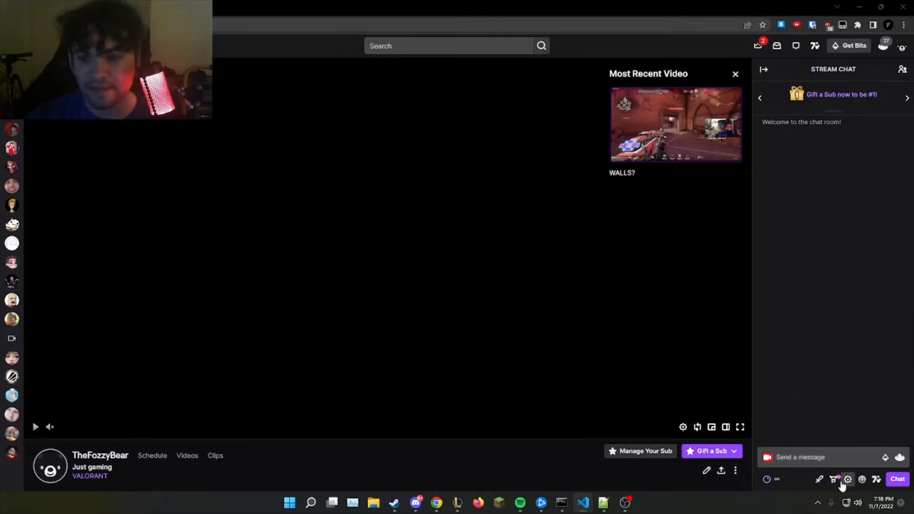
# Focus the Twitch chat box so the script's catJAM pyramid lands in chat.
pyautogui.click(815, 457)
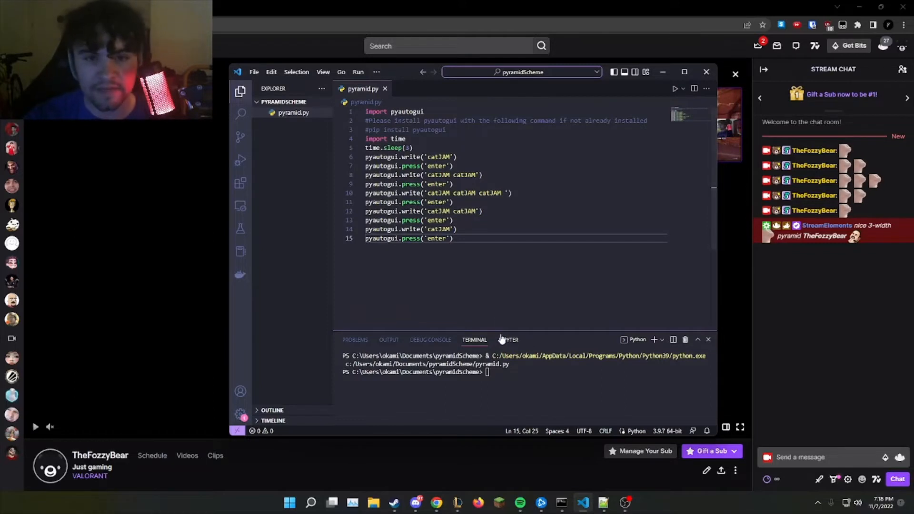
pyautogui.moveTo(676, 97)
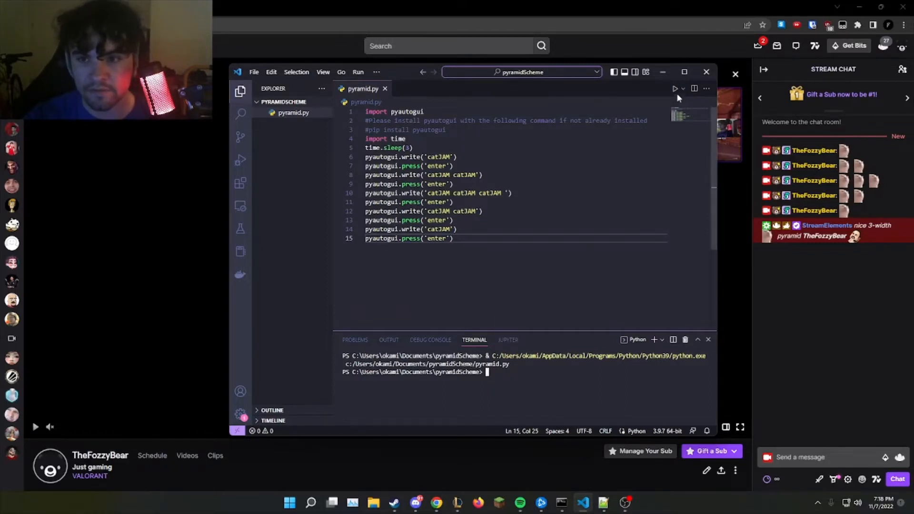
pyautogui.moveTo(674, 88)
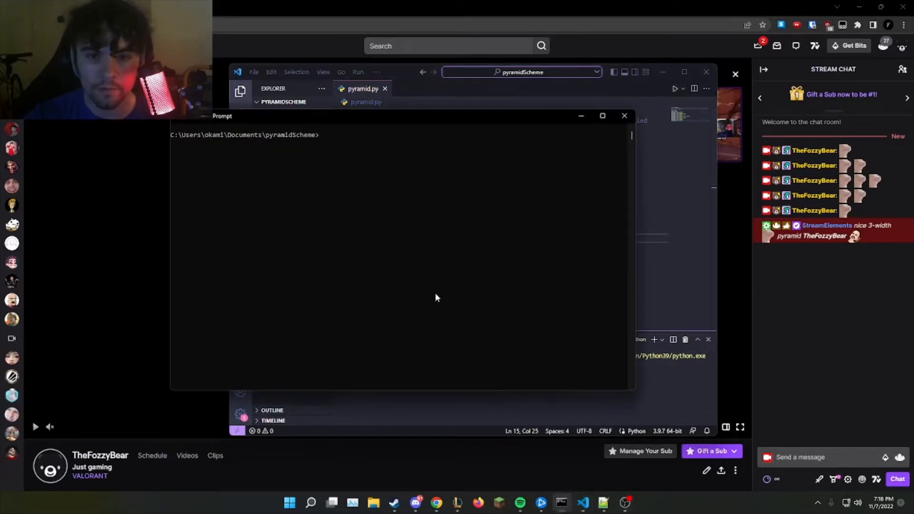
# Run python pyramid.py from Command Prompt for a second catJAM pyramid, then return to the script.
pyautogui.write('pytho')
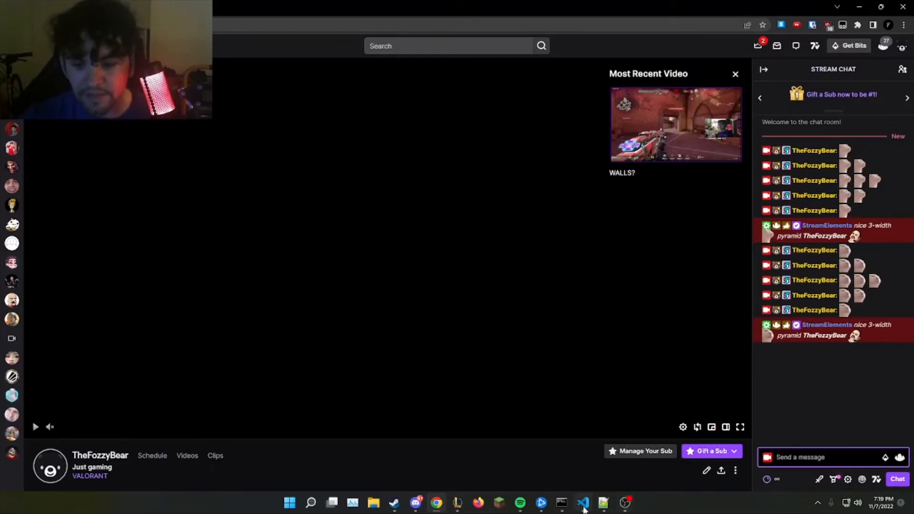
pyautogui.click(583, 503)
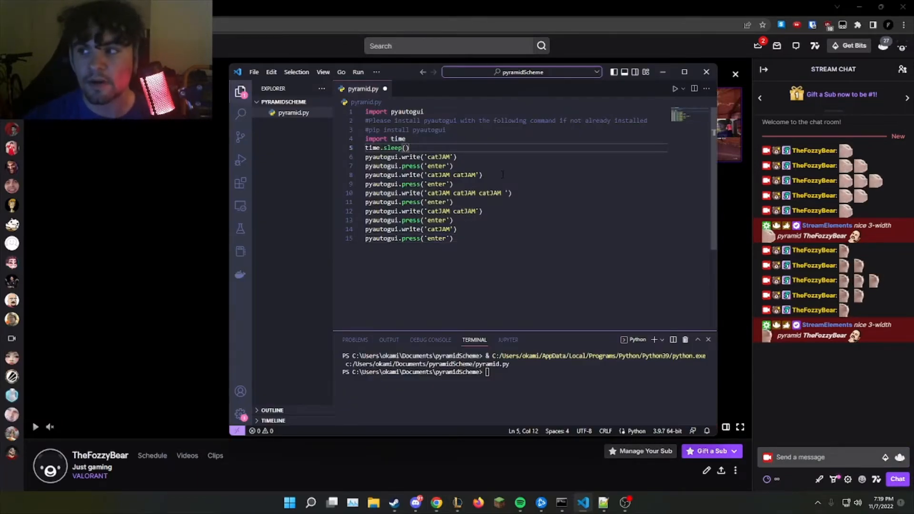
# Set the time.sleep() delay on line 5 to 5 seconds.
pyautogui.write('5')
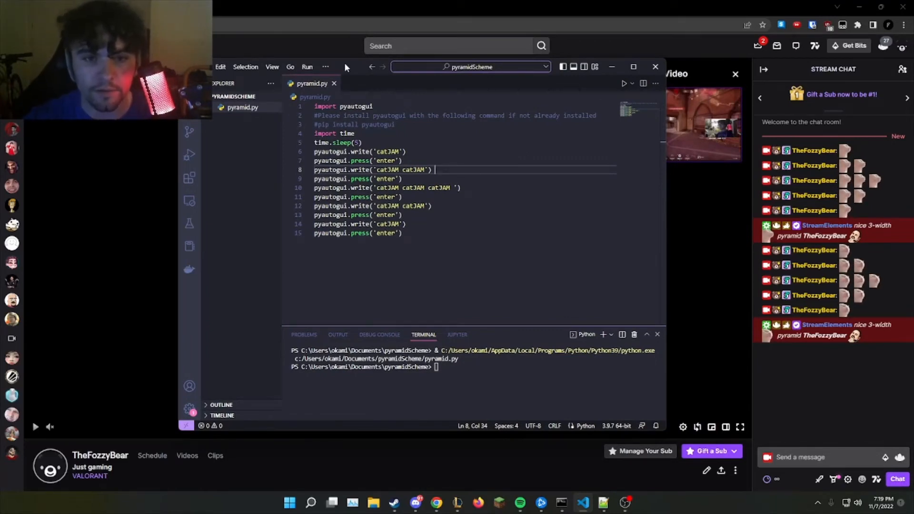
# Replace catJAM with KEKW in the pyautogui.write call on line 6.
pyautogui.doubleClick(355, 105)
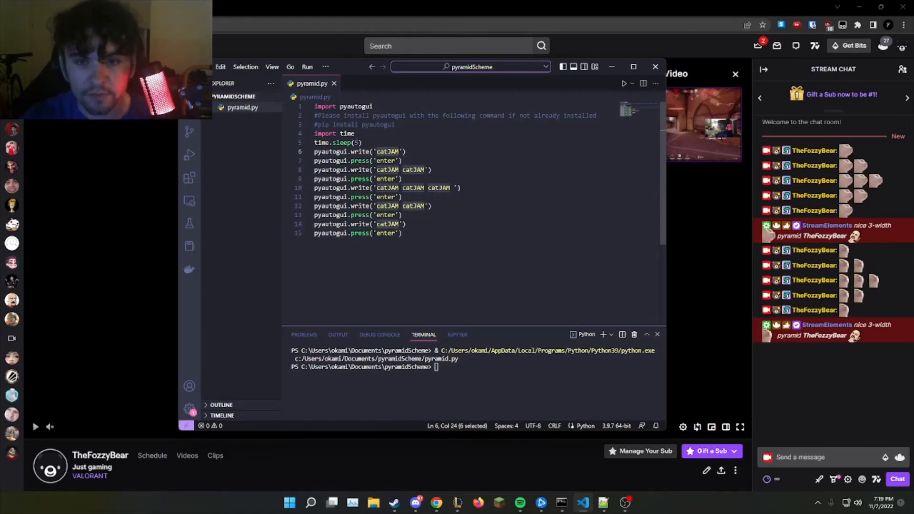
pyautogui.write('KEKW')
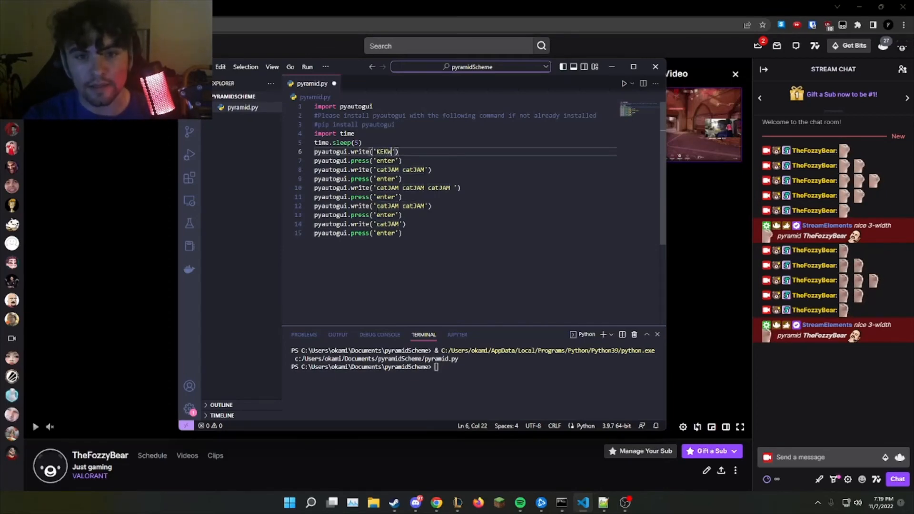